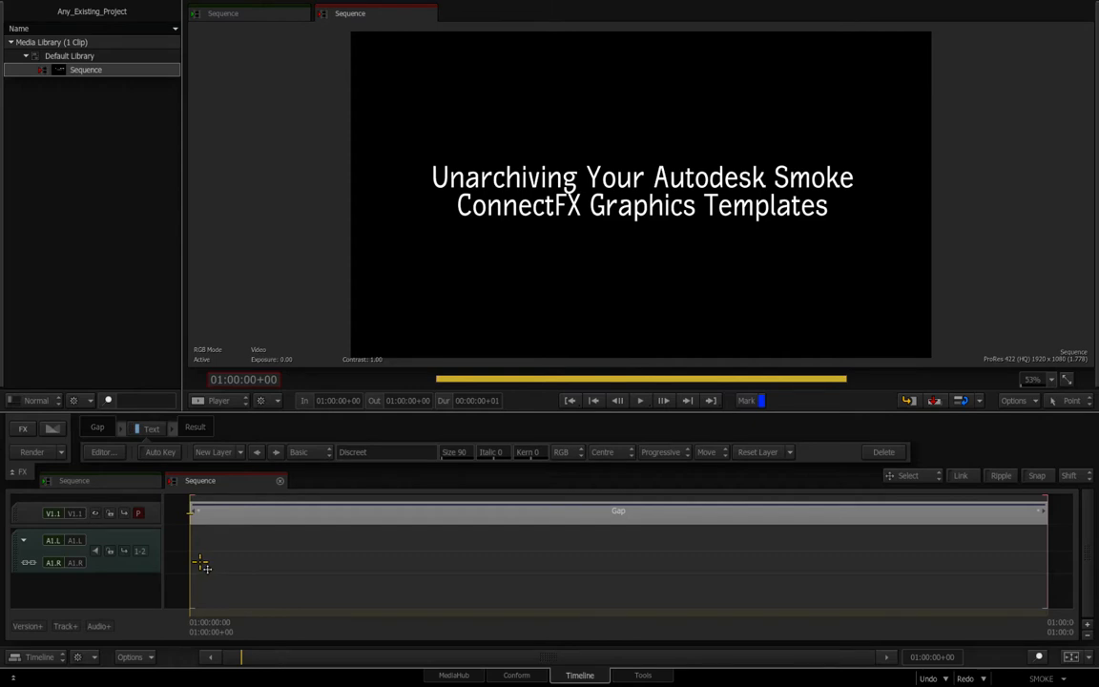
pyautogui.moveTo(200, 572)
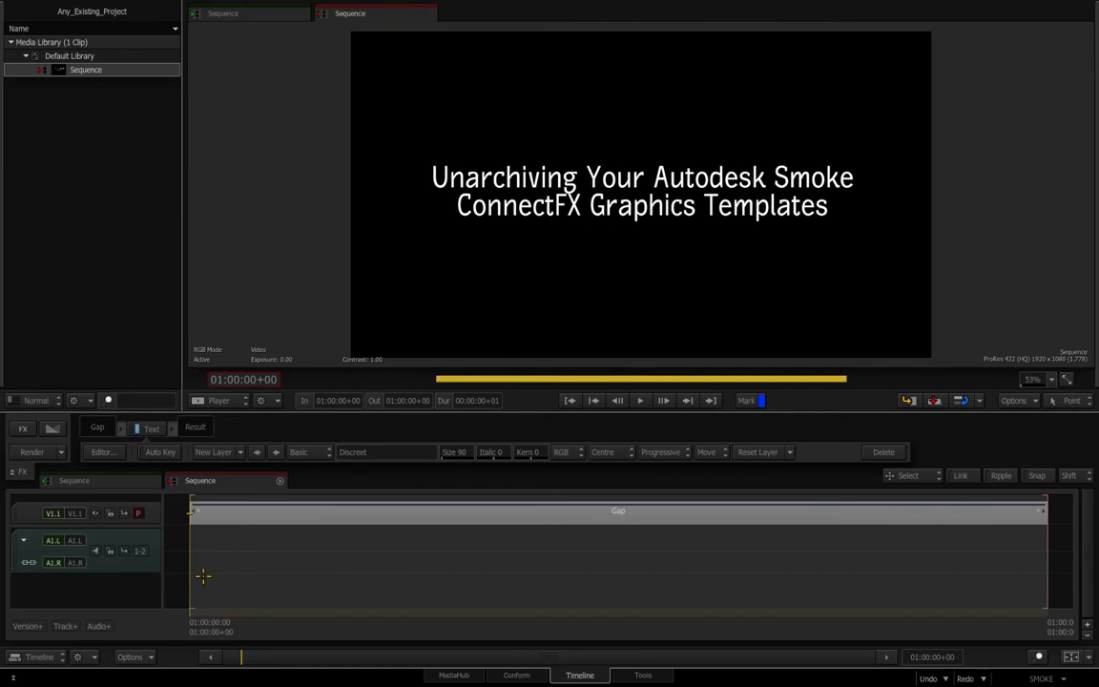
pyautogui.moveTo(202, 576)
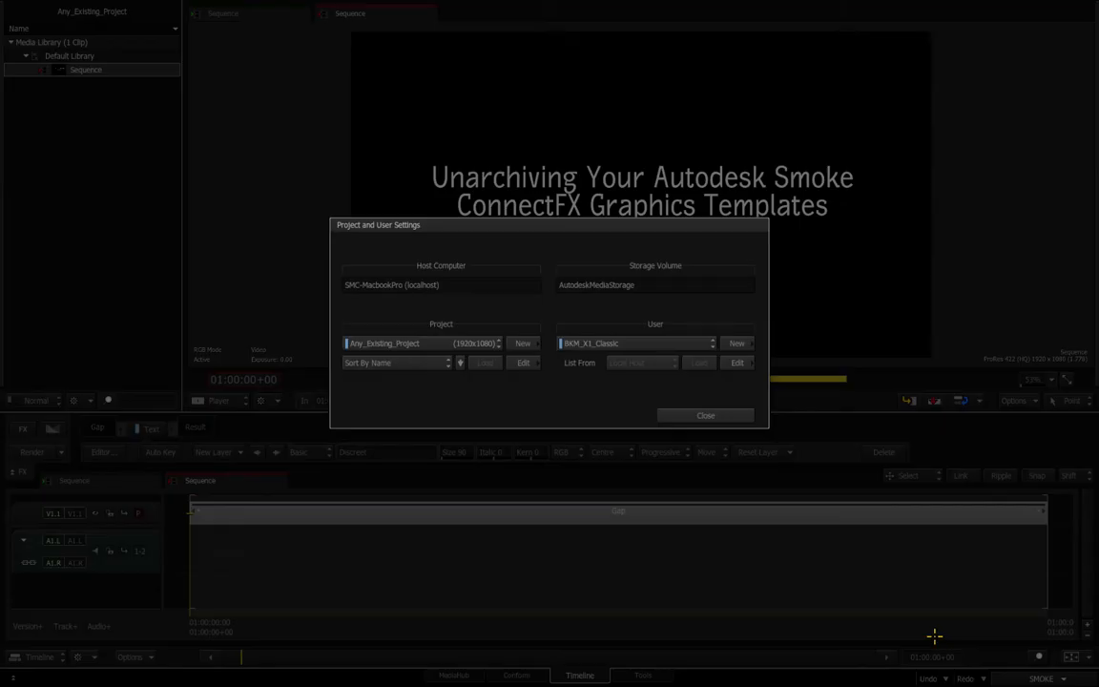
# - Keep Any_Existing_Project as current and close the Project and User Settings dialog
pyautogui.click(441, 343)
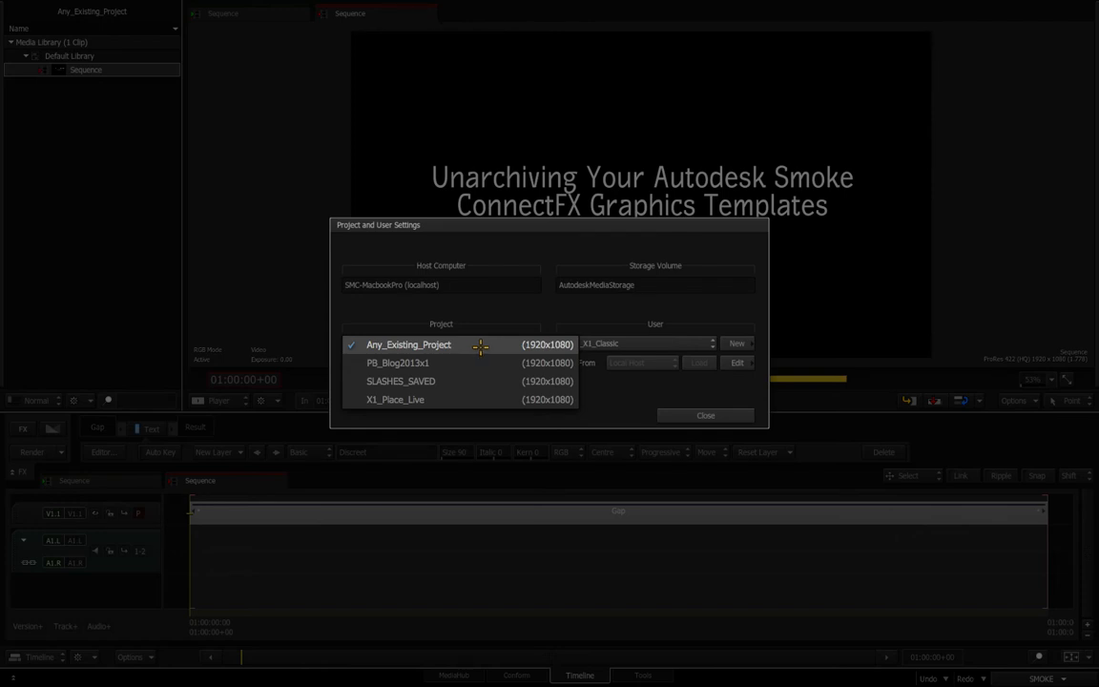
pyautogui.click(706, 416)
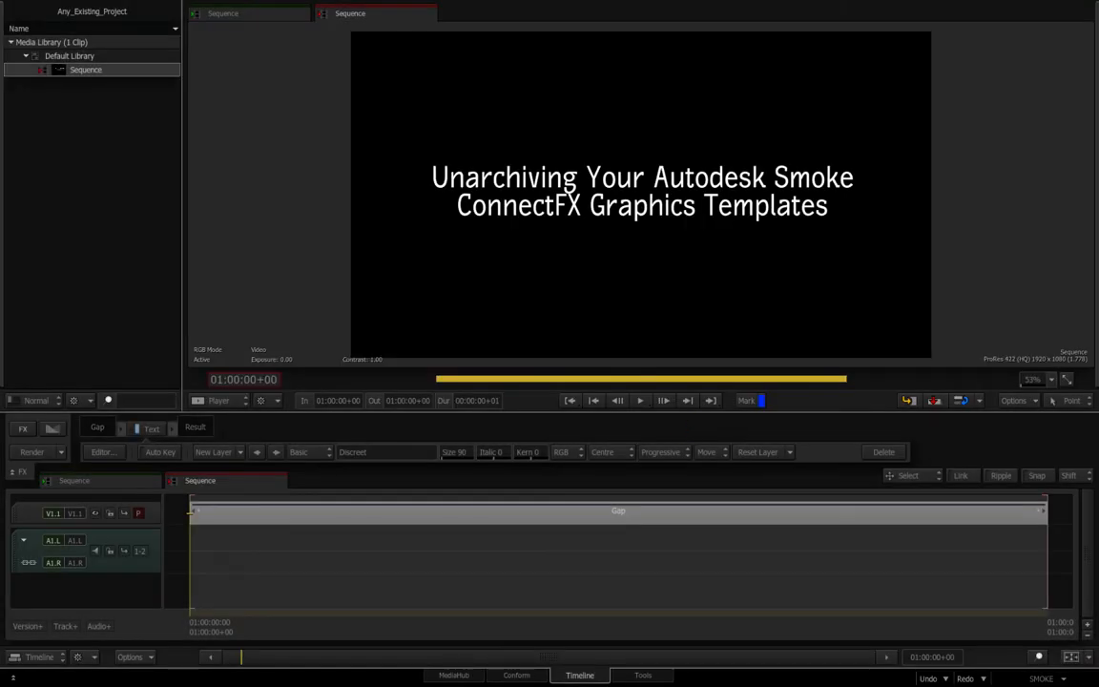
# - In MediaHub Archives, open Box_World_GFX_Template_Archive from Autodesk GFX Templates 2013
pyautogui.click(454, 675)
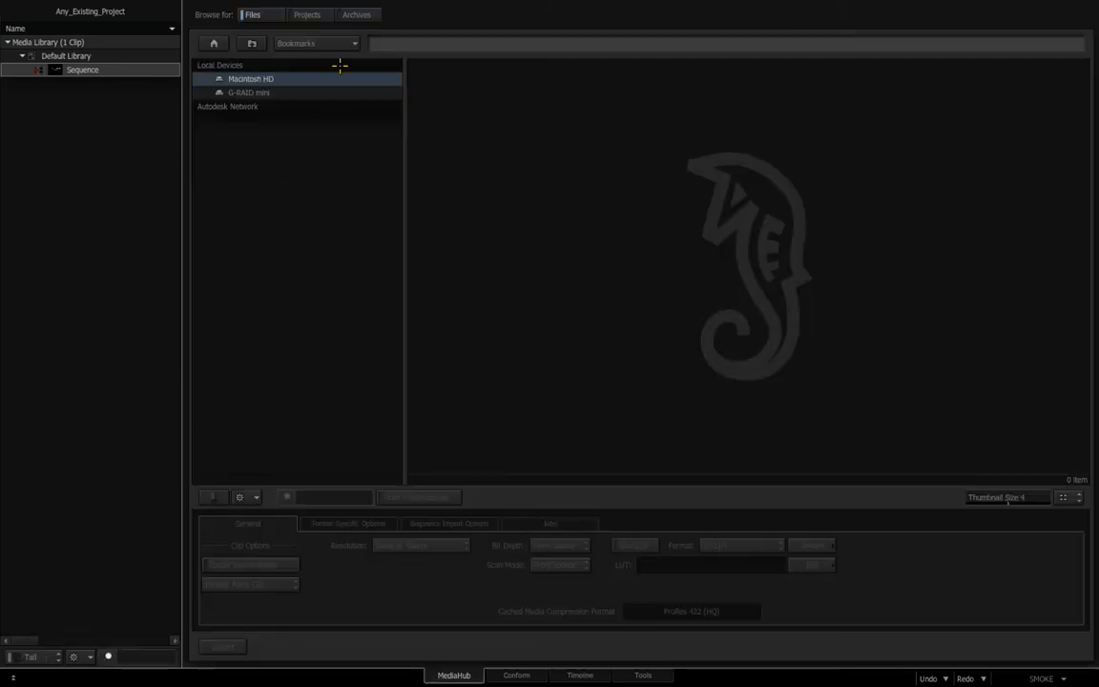
pyautogui.click(355, 16)
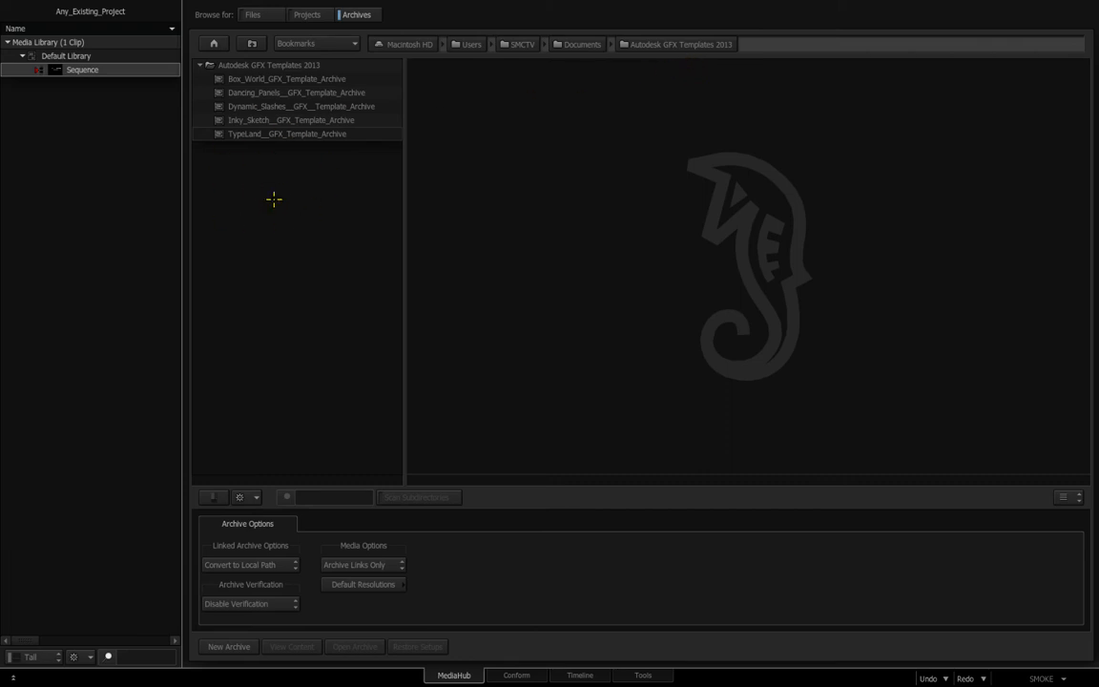
pyautogui.moveTo(274, 227)
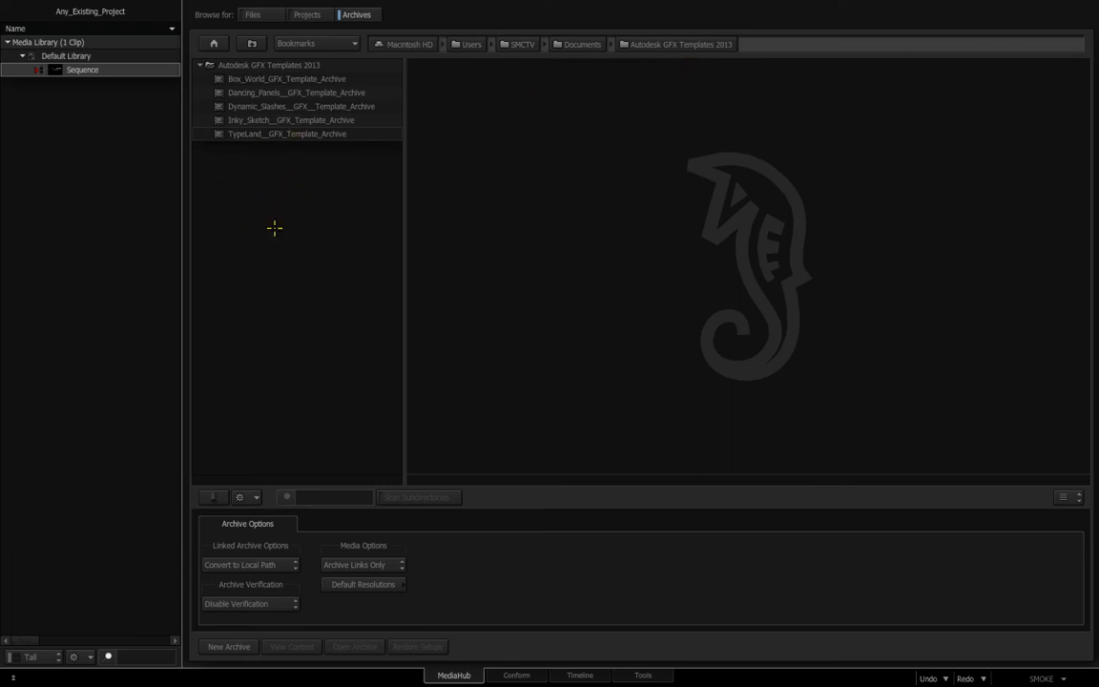
pyautogui.moveTo(267, 86)
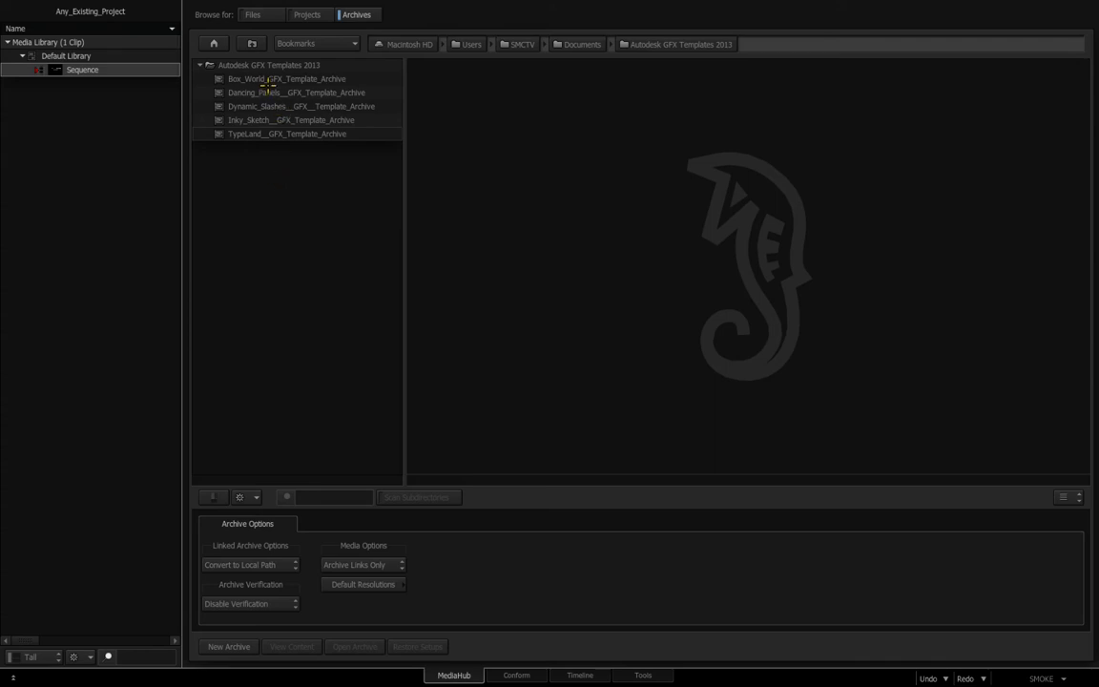
pyautogui.click(286, 79)
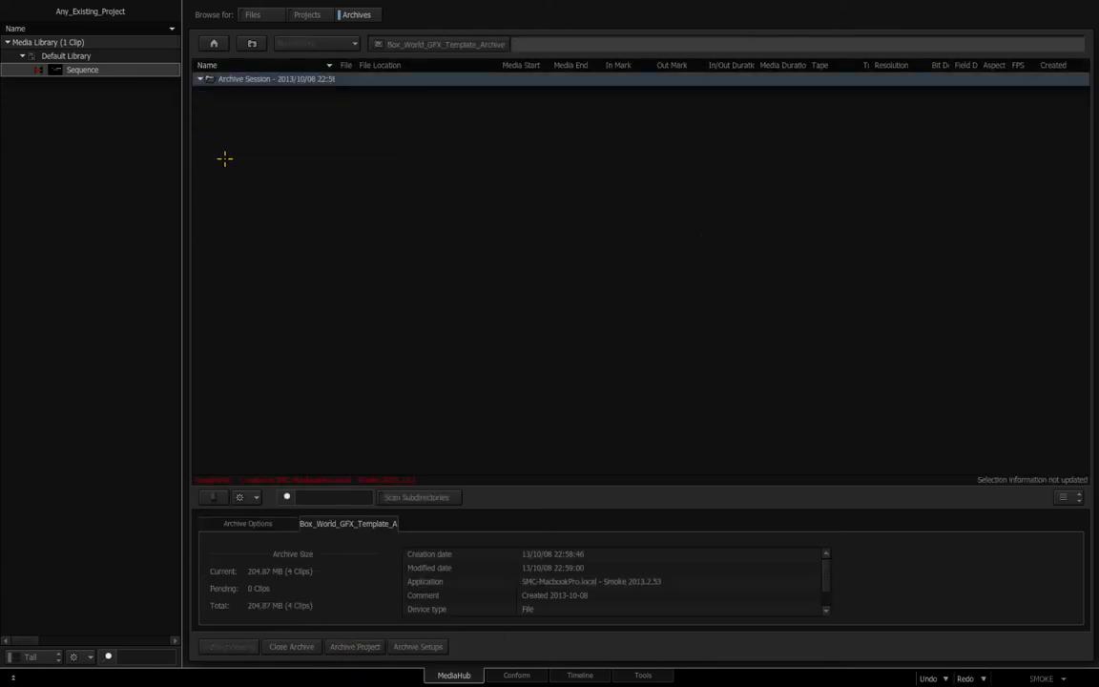
# - Expand the archive session and restore the Box_World_GFX_Template project
pyautogui.click(201, 78)
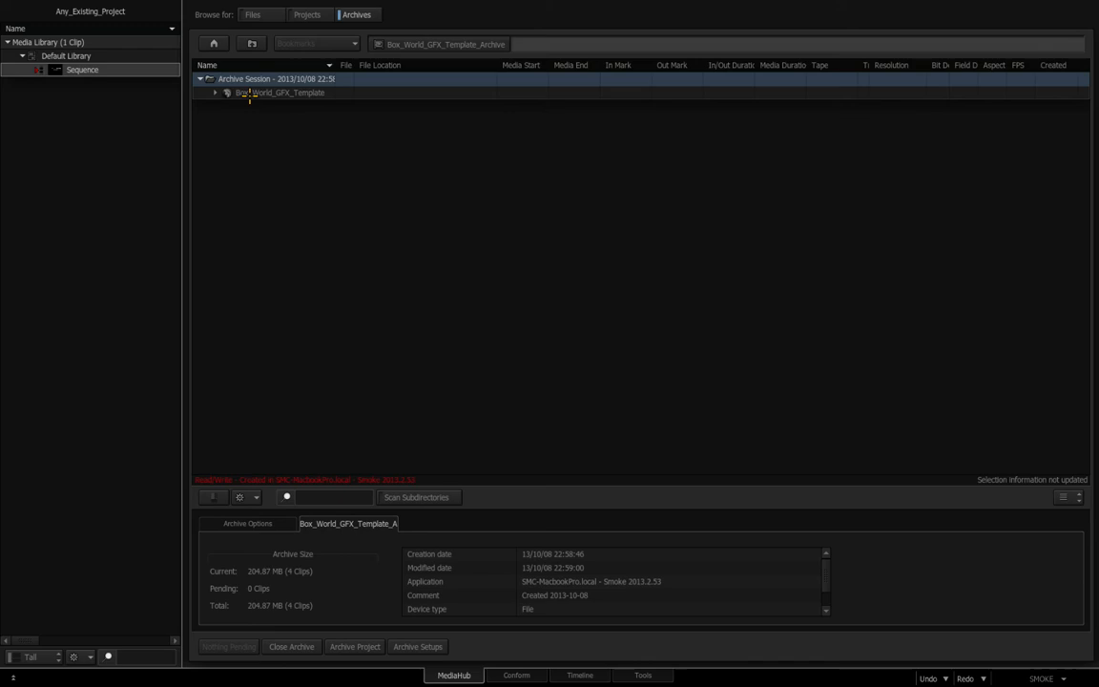
pyautogui.click(279, 91)
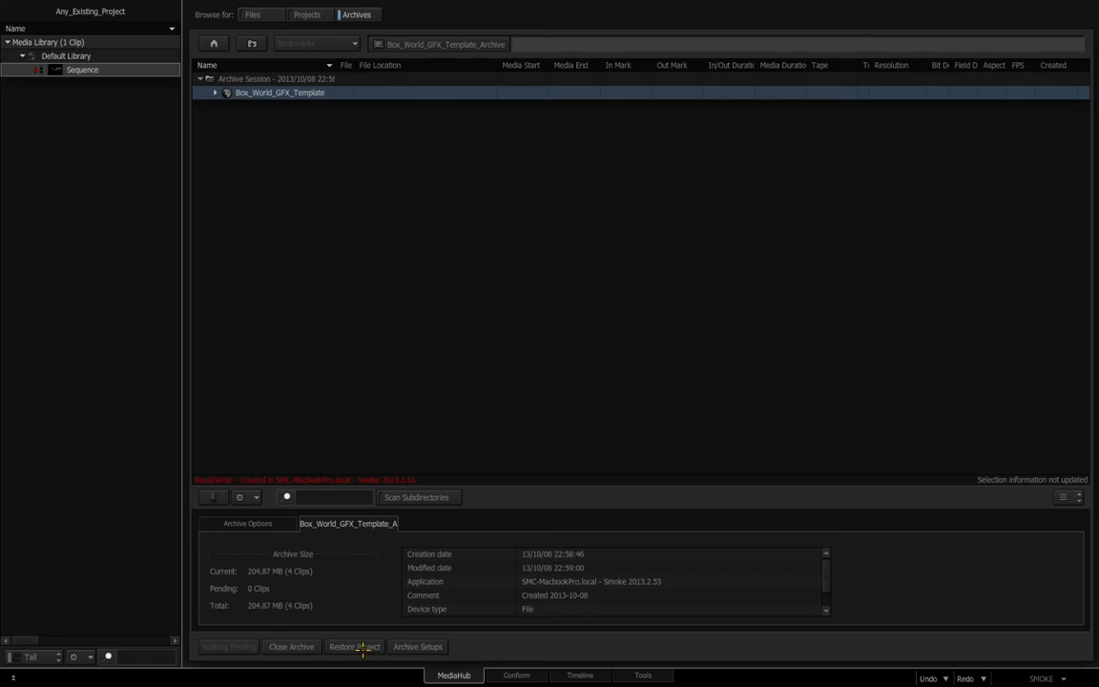
pyautogui.click(355, 647)
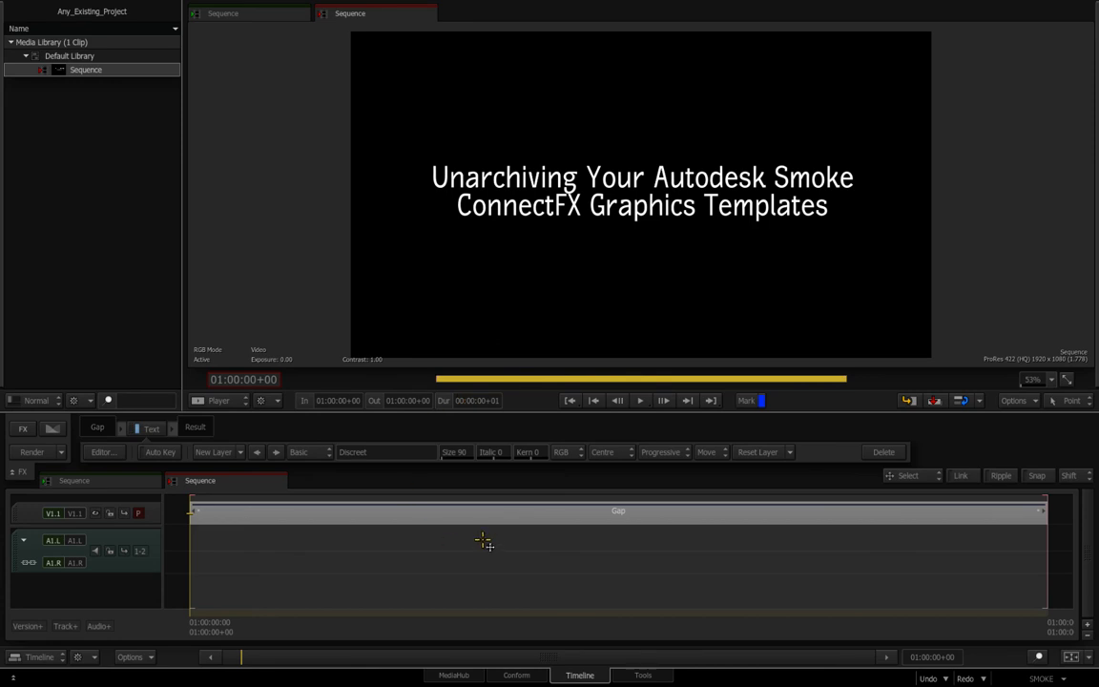
# - Load Box_World_GFX_Template as the current project via Project and User Settings
pyautogui.click(1041, 678)
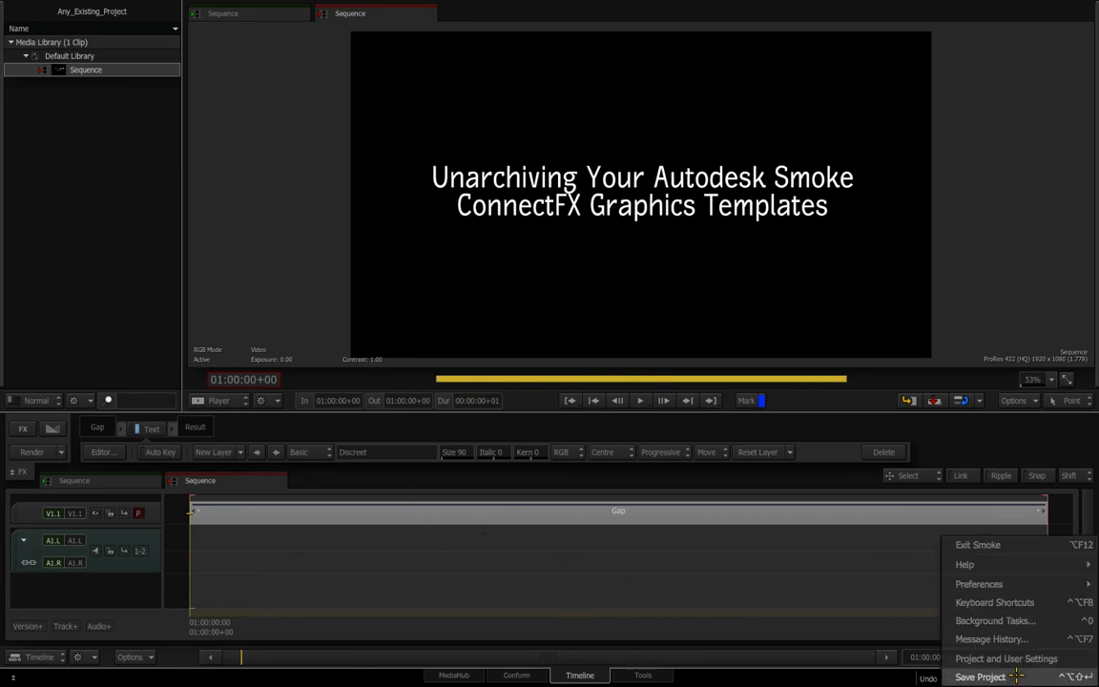
pyautogui.click(1006, 659)
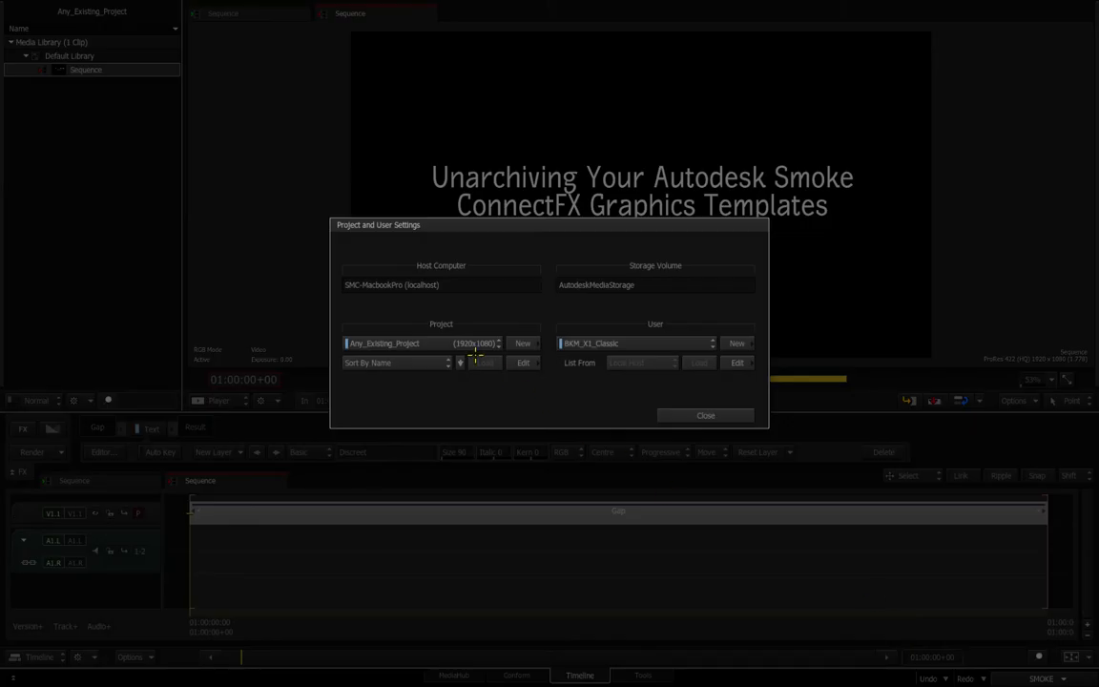
pyautogui.click(441, 343)
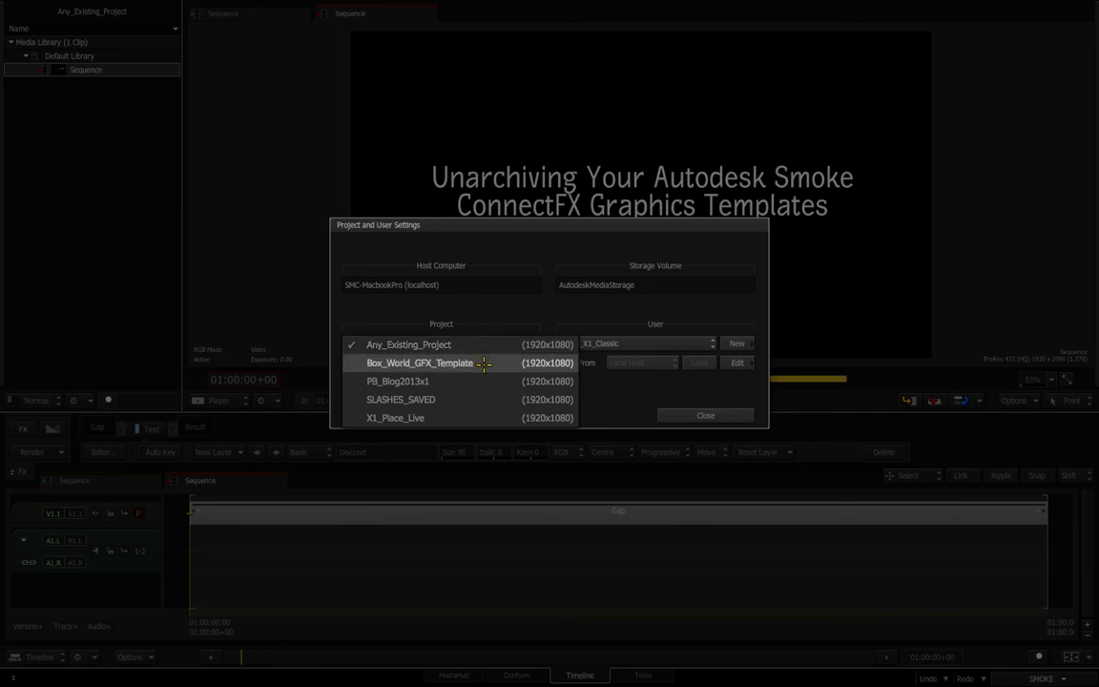
pyautogui.moveTo(493, 366)
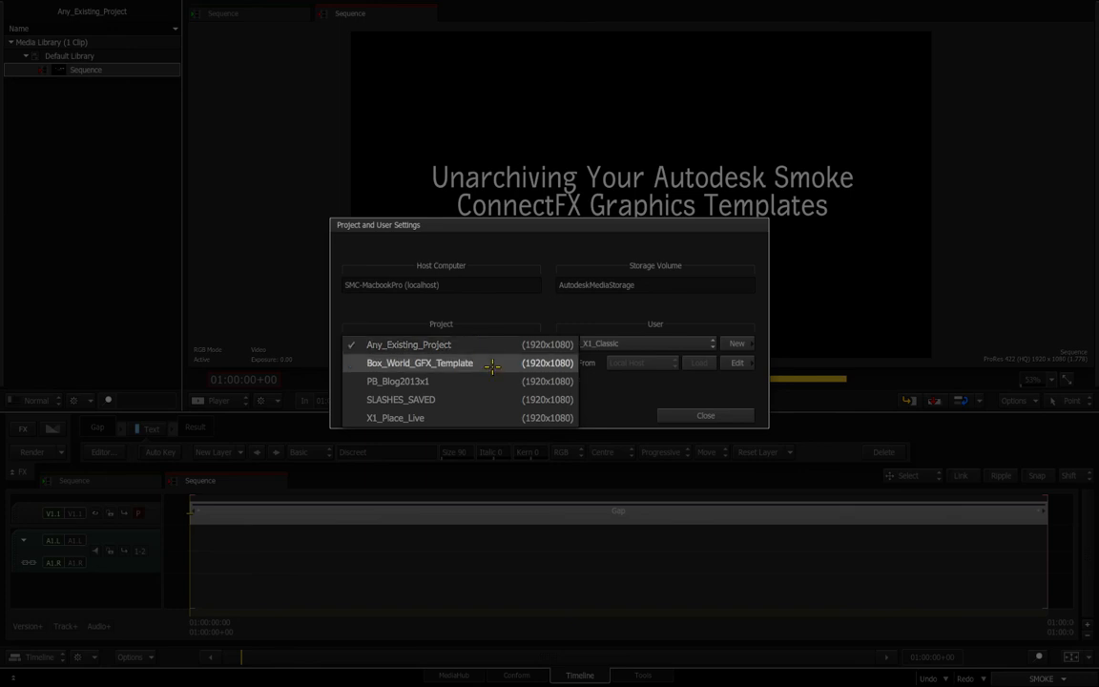
pyautogui.click(420, 362)
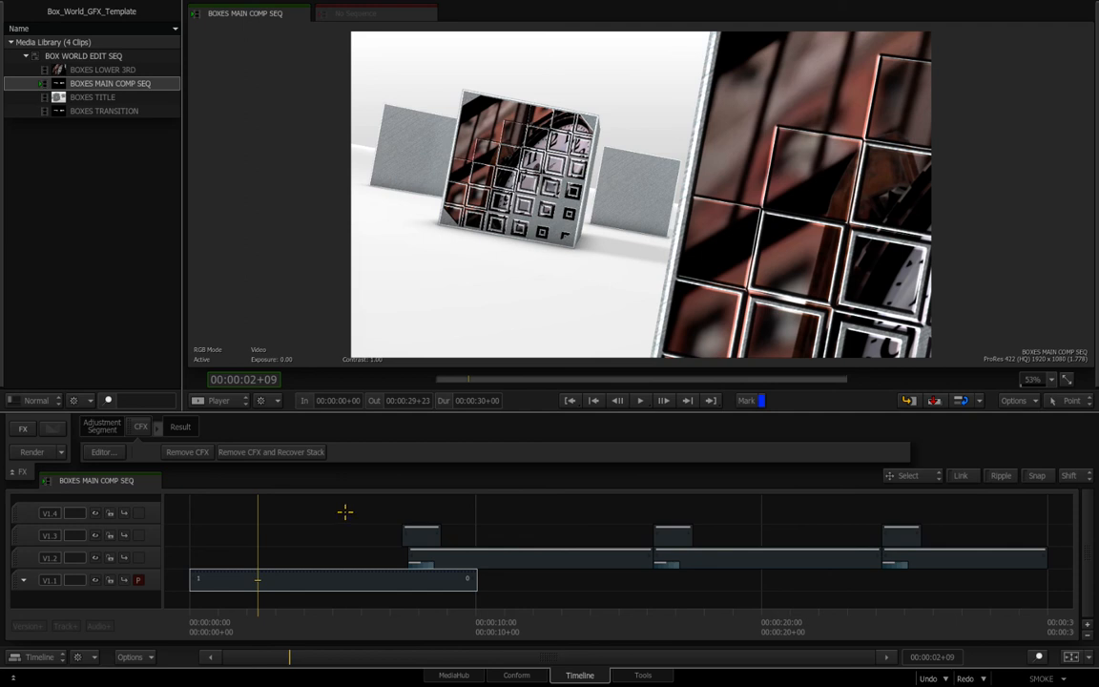
pyautogui.moveTo(323, 474)
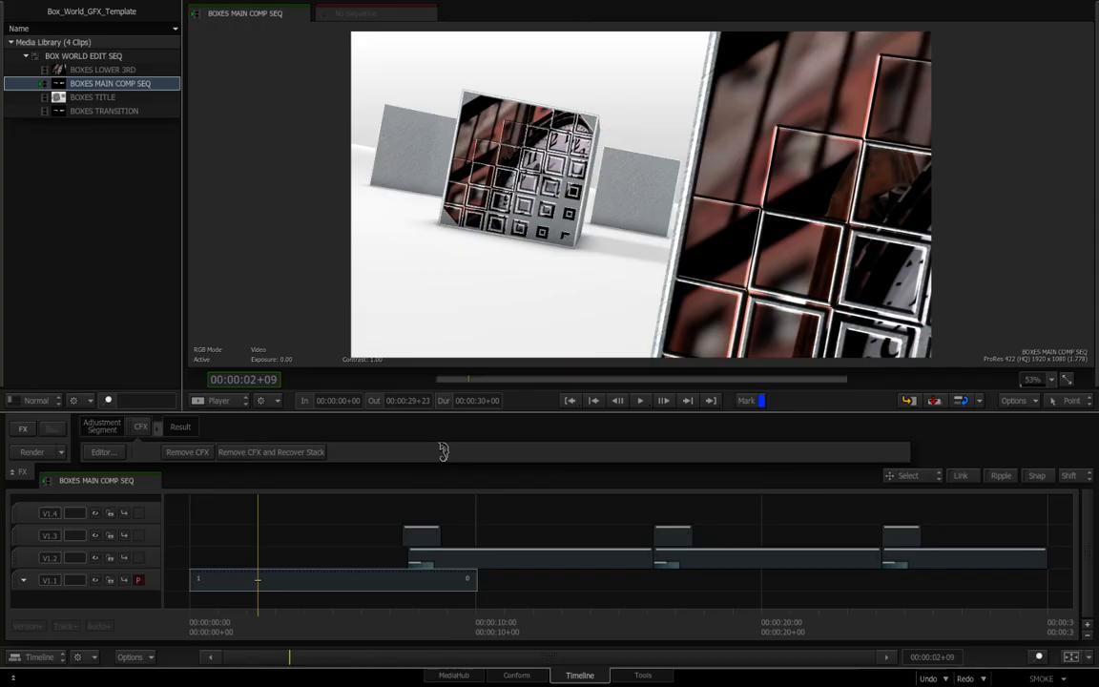
# - Render the ConnectFX segments of BOXES MAIN COMP SEQ
pyautogui.click(30, 450)
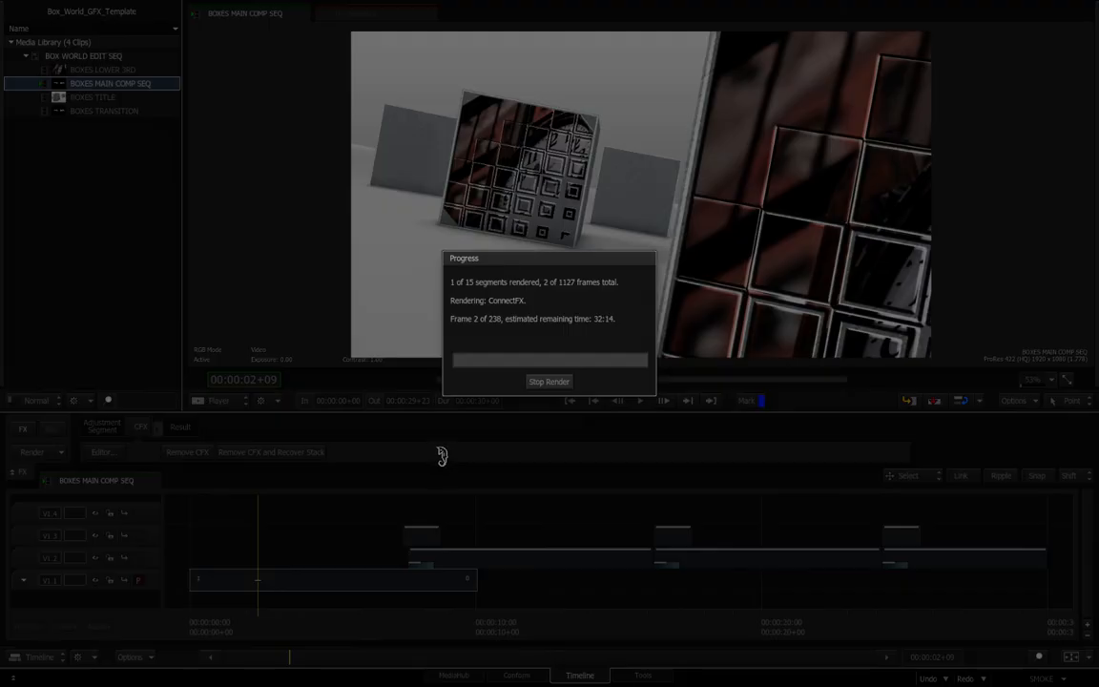